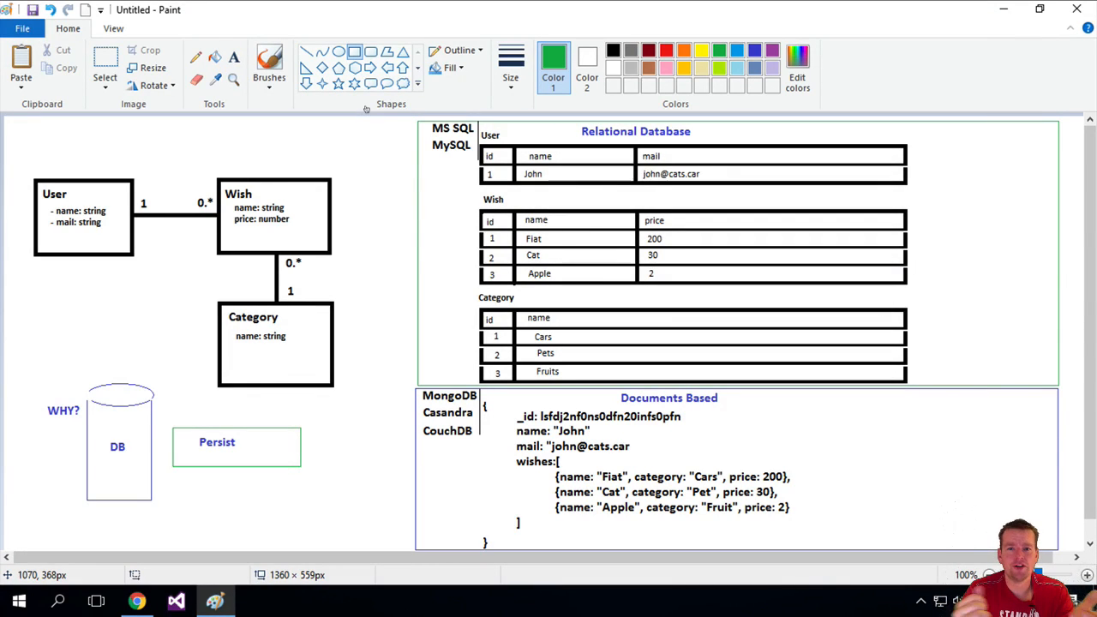
pyautogui.moveTo(608, 201)
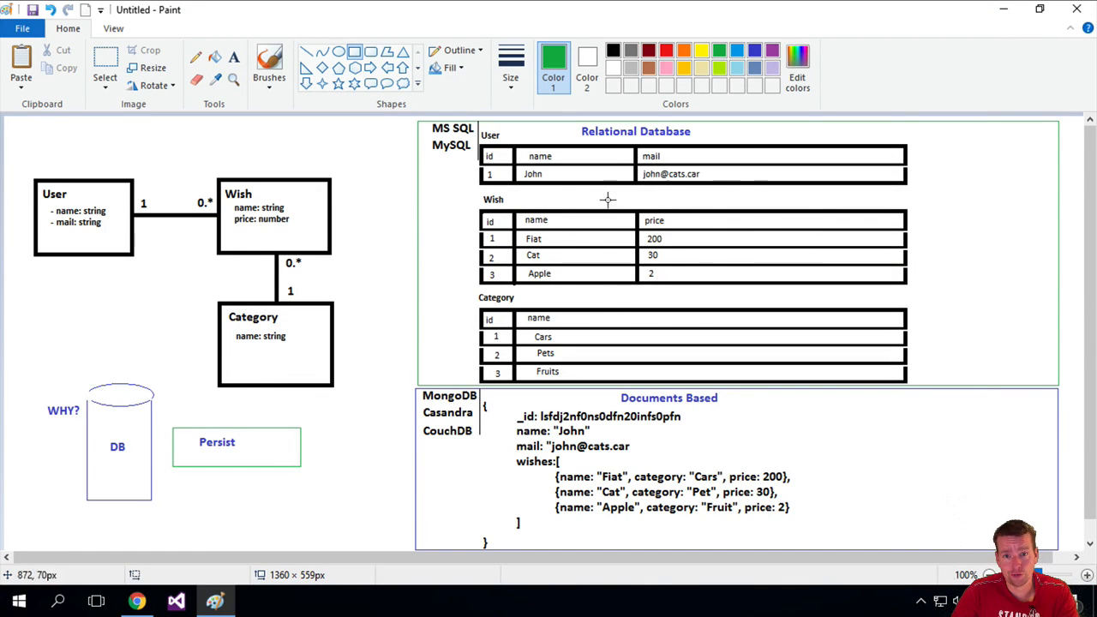
pyautogui.moveTo(726, 463)
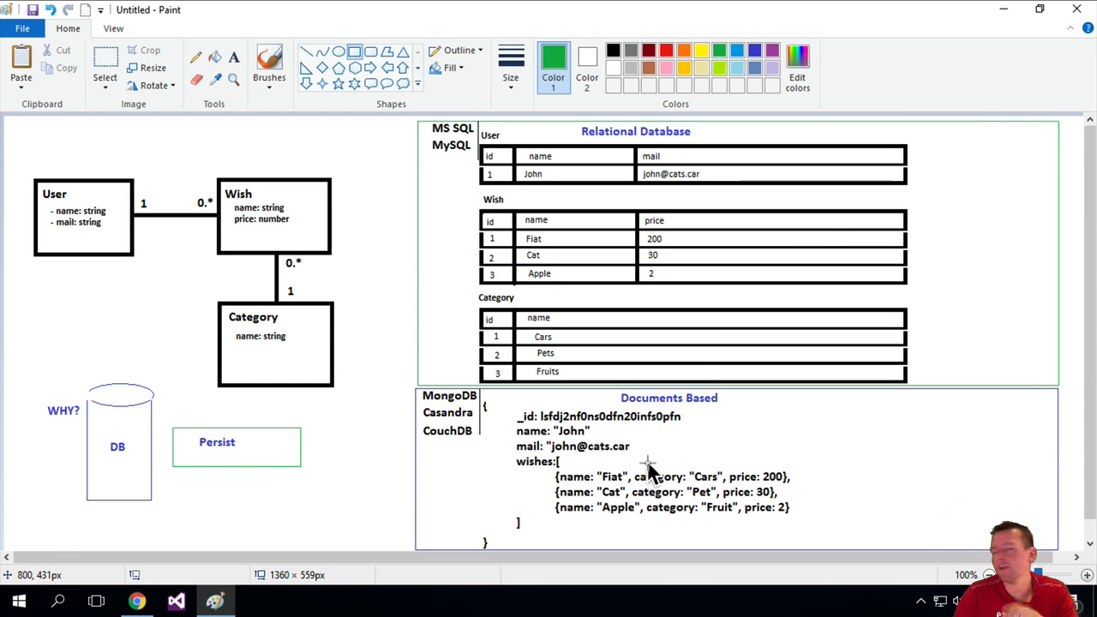
pyautogui.moveTo(415, 453)
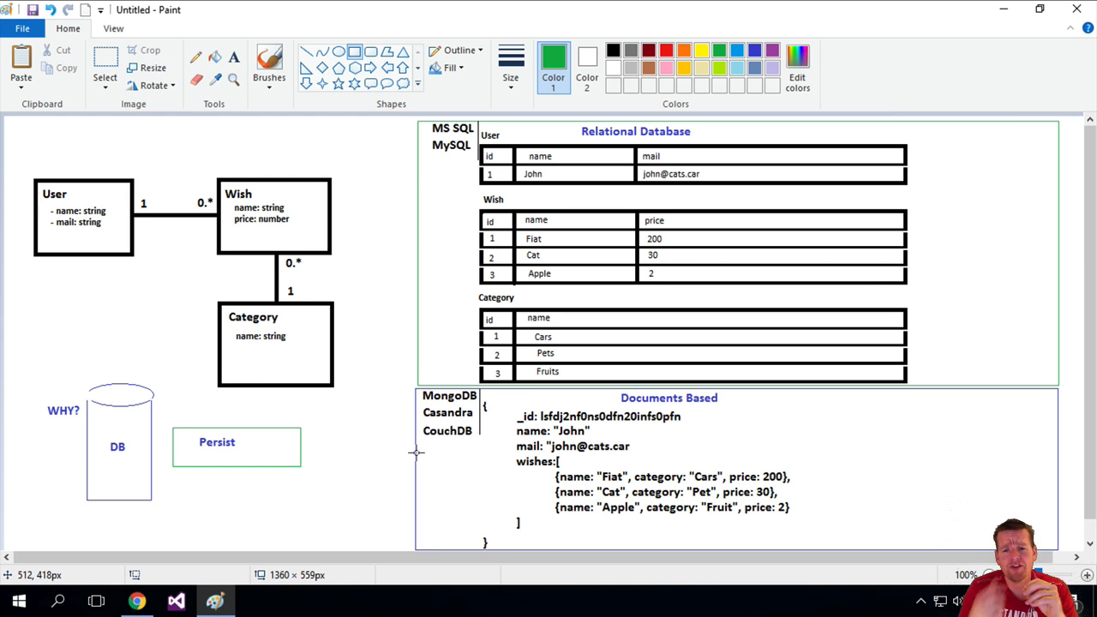
pyautogui.moveTo(737, 450)
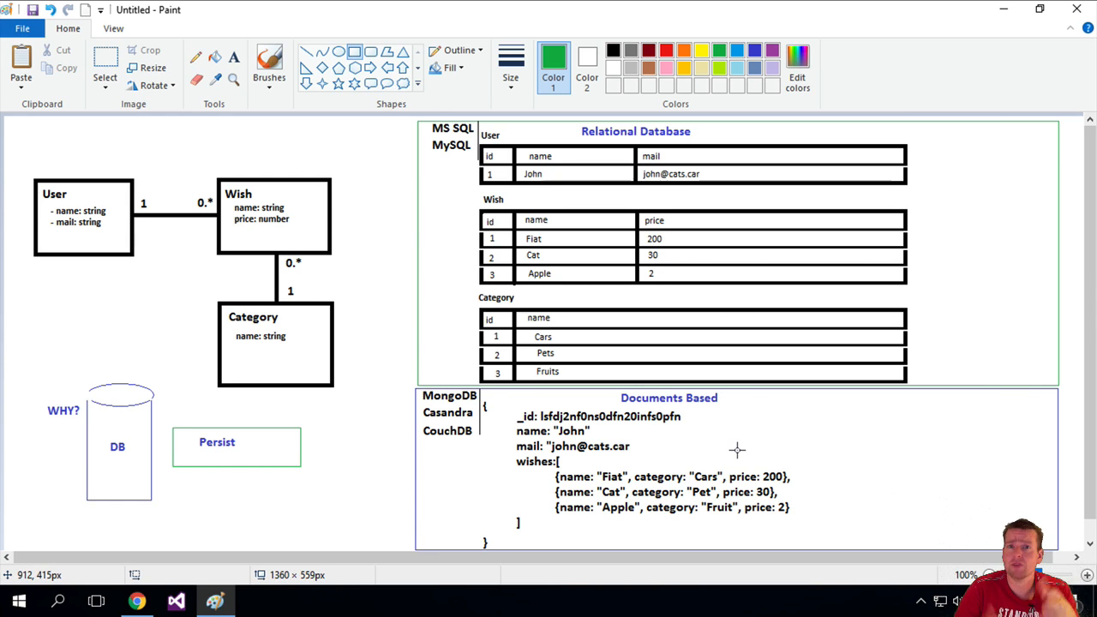
pyautogui.moveTo(647, 193)
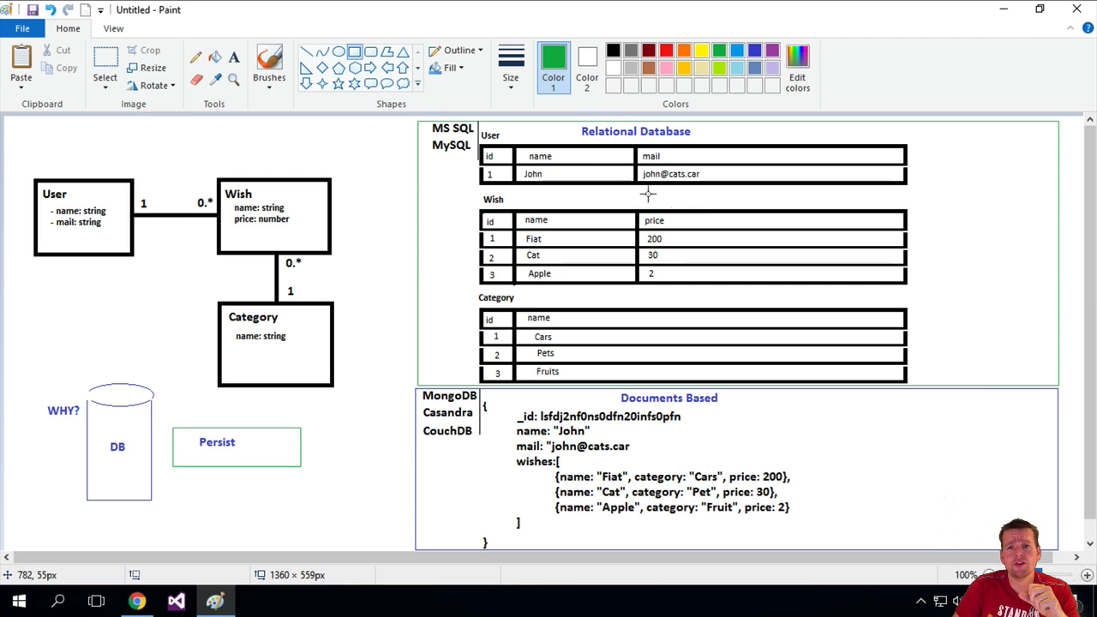
pyautogui.moveTo(736, 234)
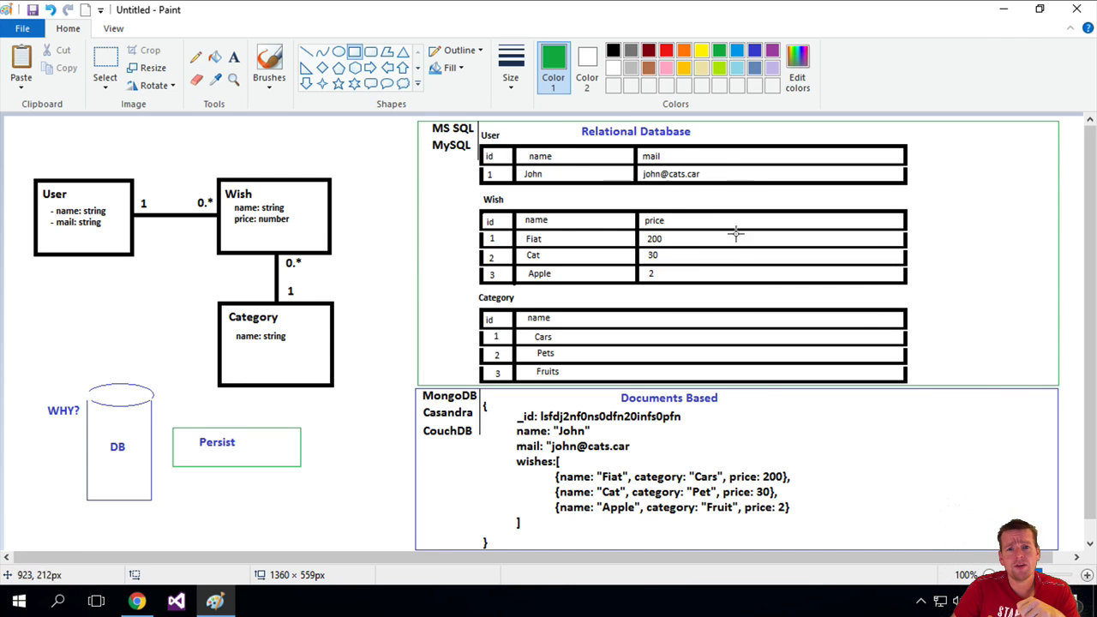
pyautogui.moveTo(643, 247)
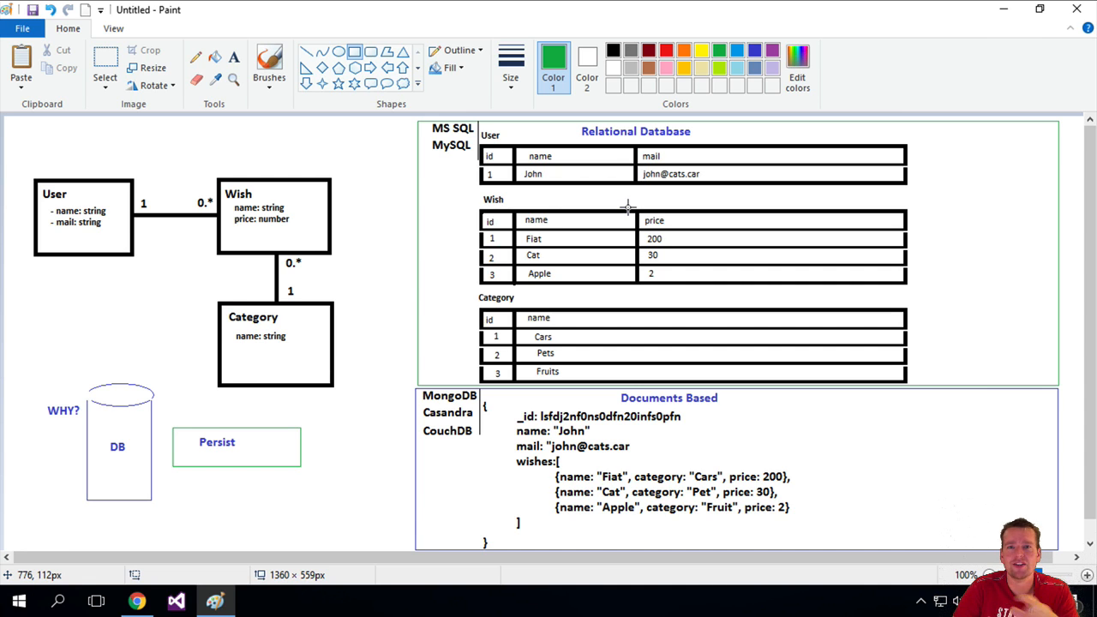
pyautogui.moveTo(701, 469)
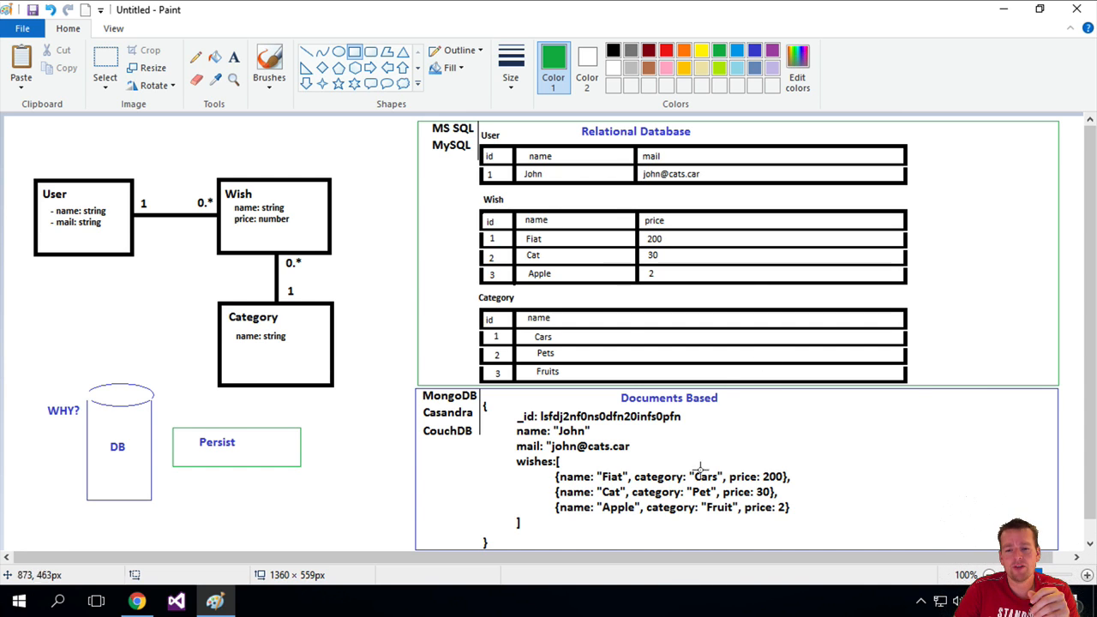
pyautogui.moveTo(659, 441)
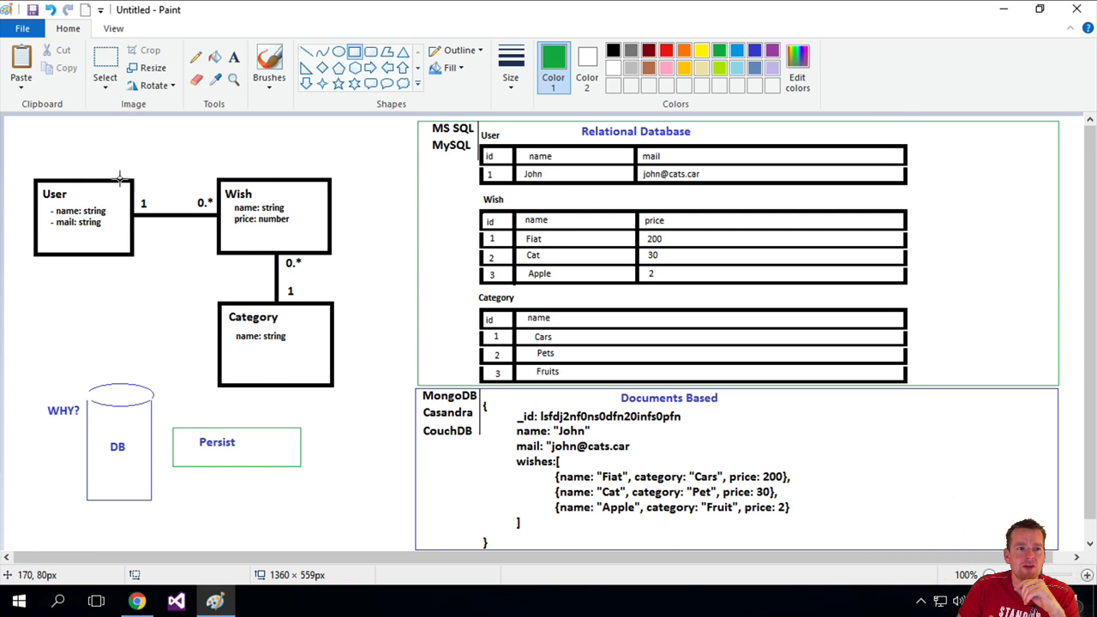
pyautogui.moveTo(262, 227)
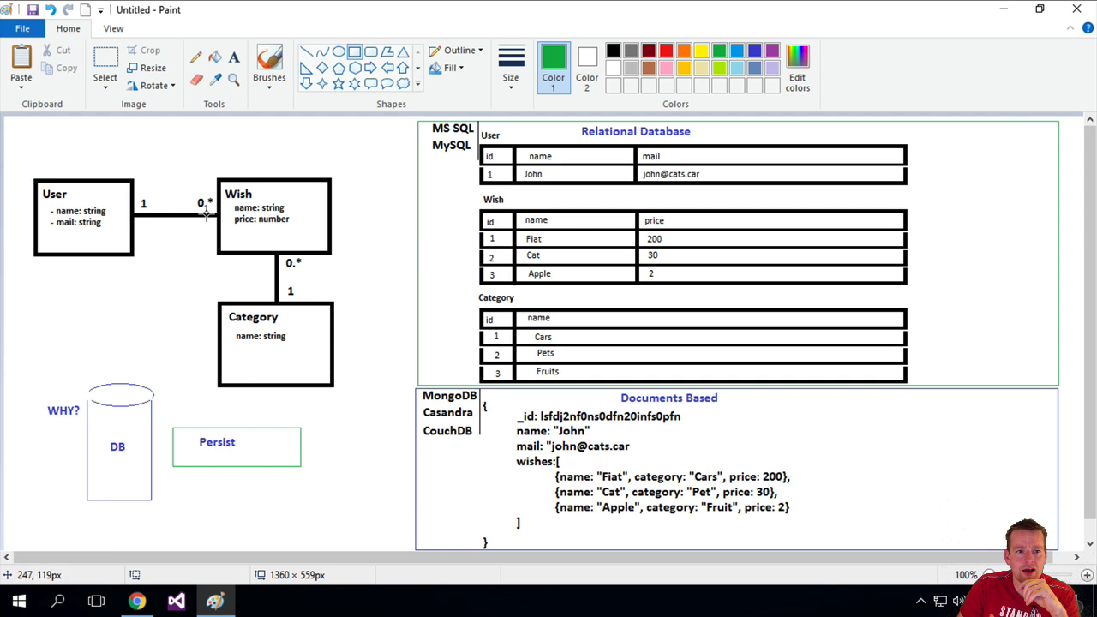
pyautogui.moveTo(203, 201)
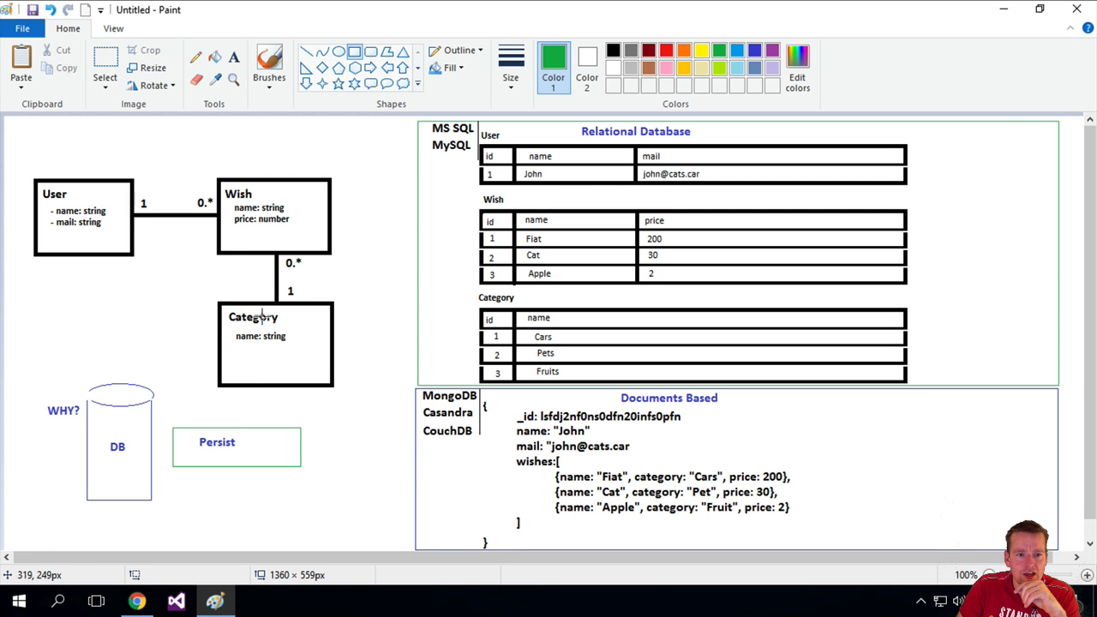
pyautogui.moveTo(280, 231)
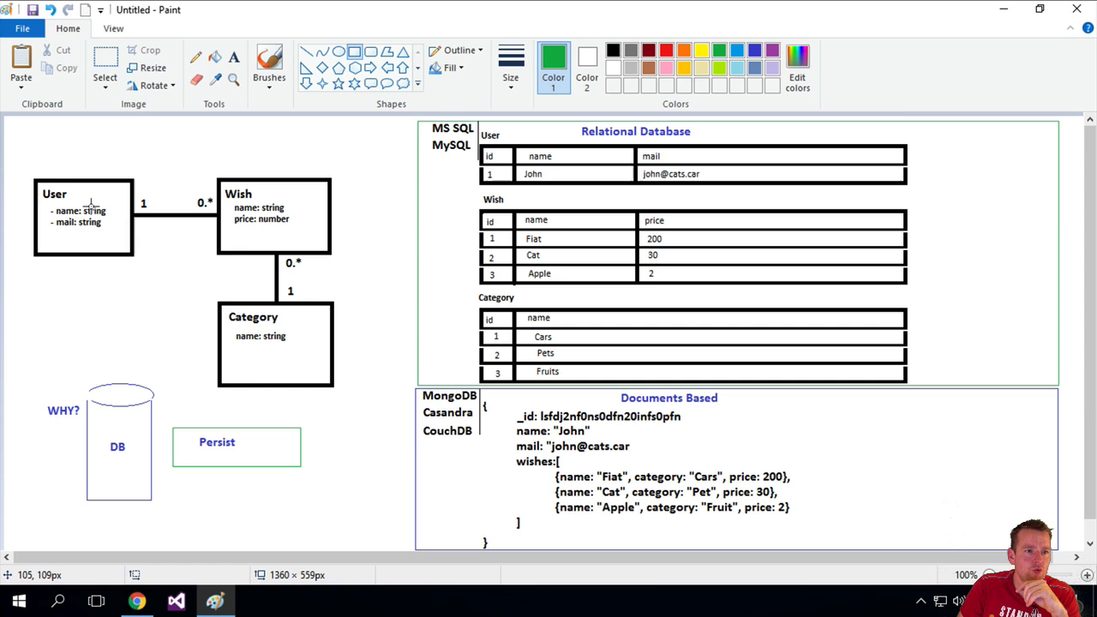
pyautogui.moveTo(195, 203)
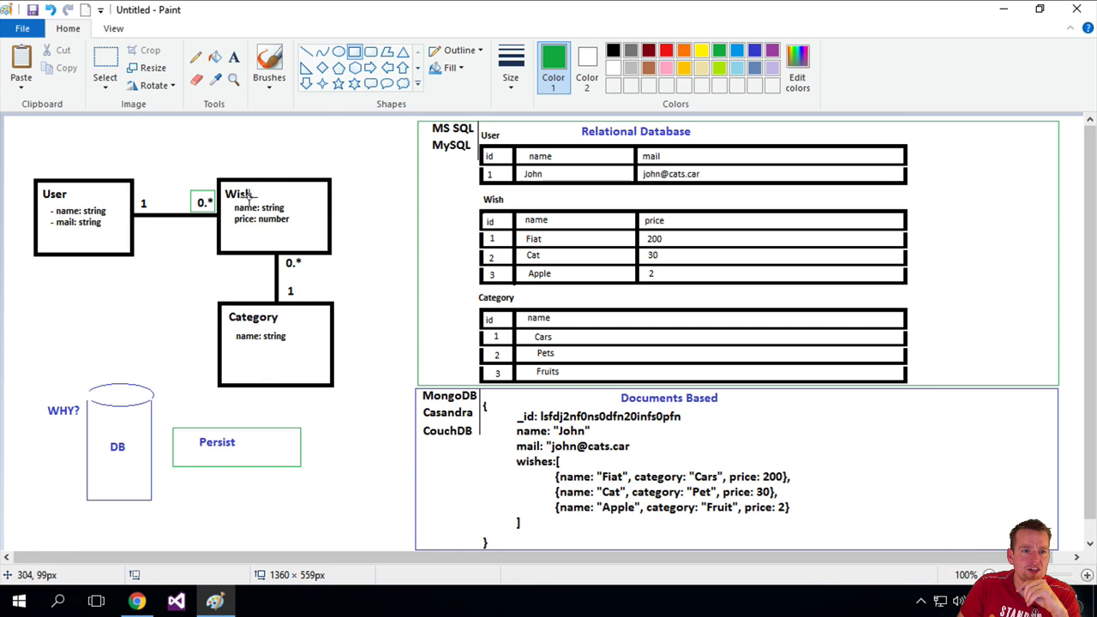
pyautogui.moveTo(140, 193)
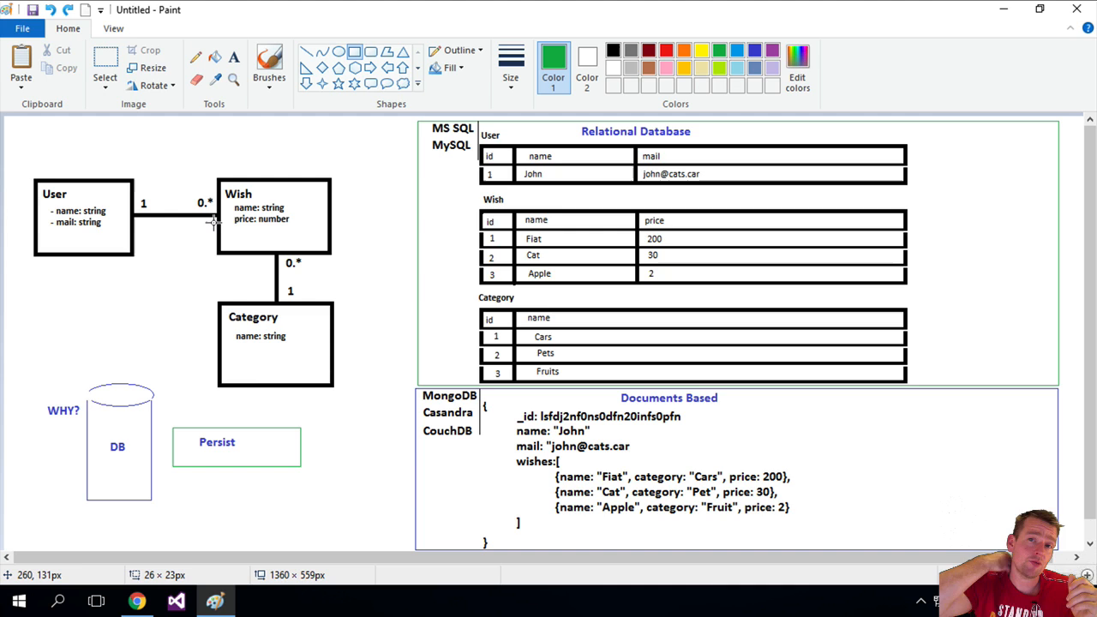
pyautogui.moveTo(24, 160)
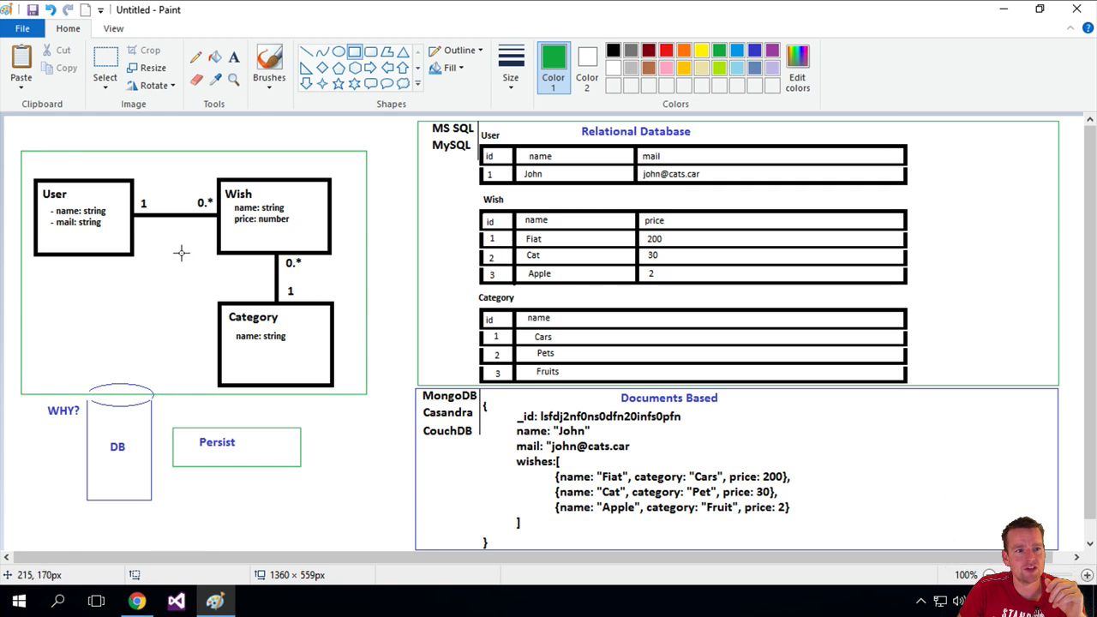
pyautogui.moveTo(280, 218)
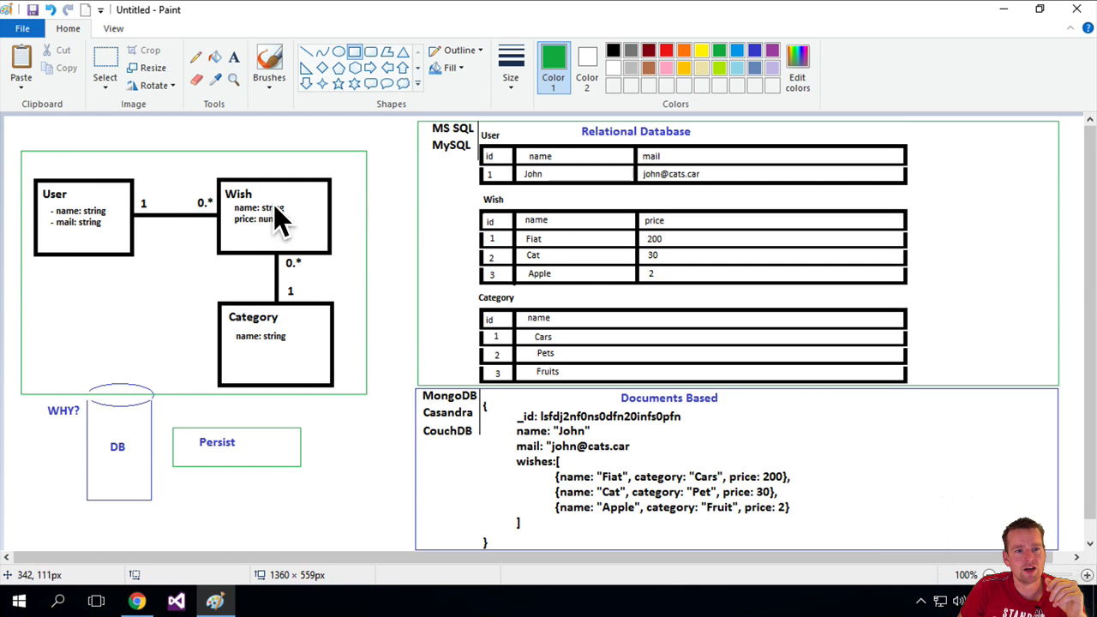
pyautogui.moveTo(266, 223)
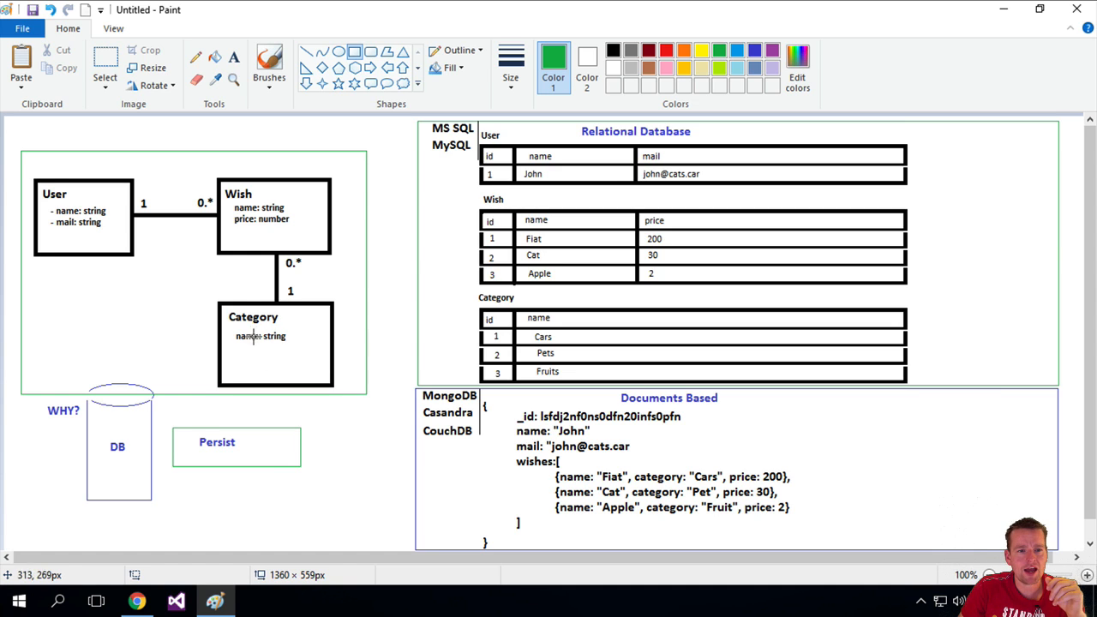
pyautogui.moveTo(268, 206)
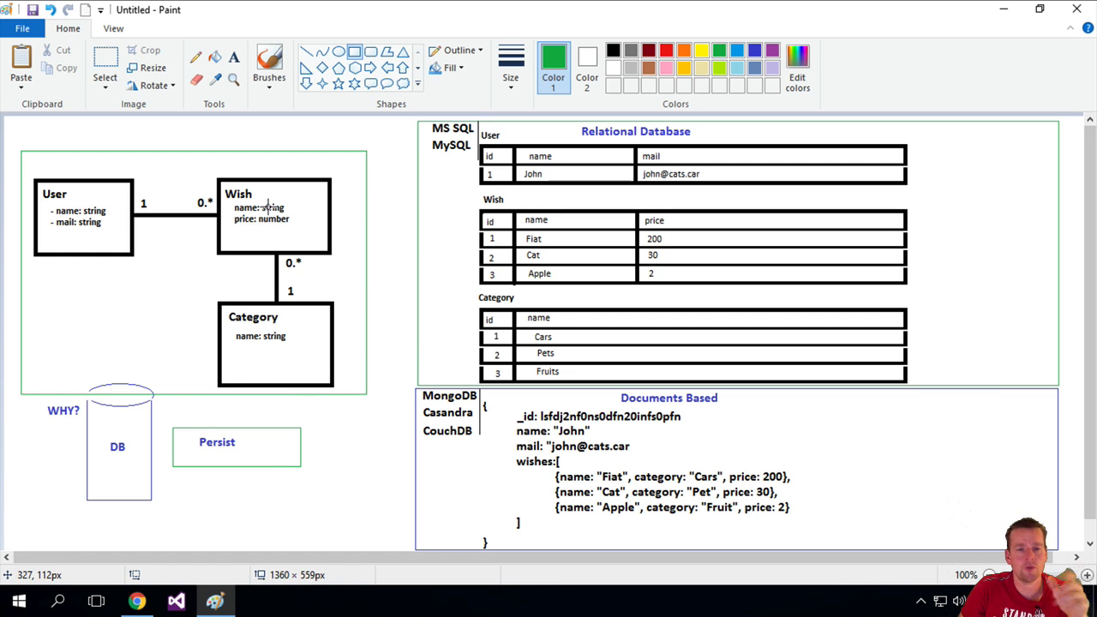
pyautogui.moveTo(244, 214)
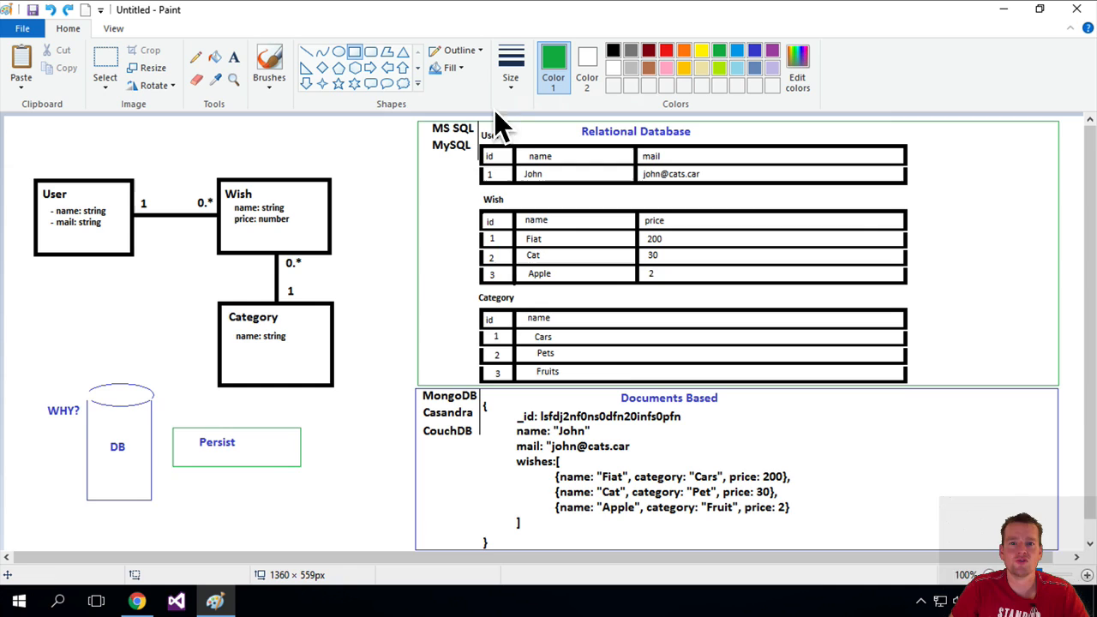
pyautogui.moveTo(818, 190)
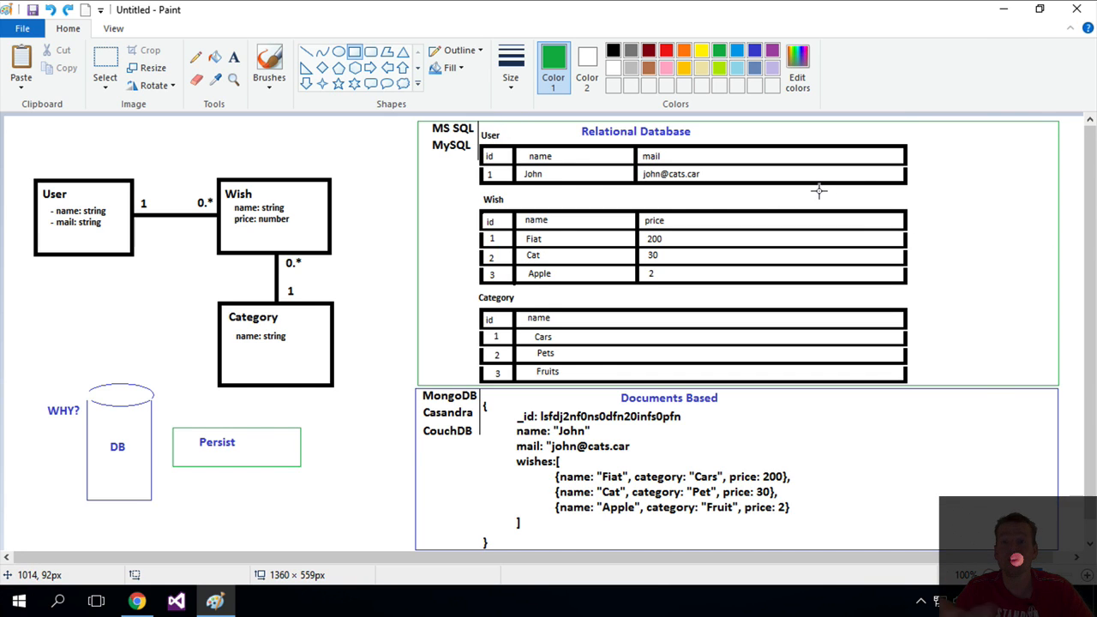